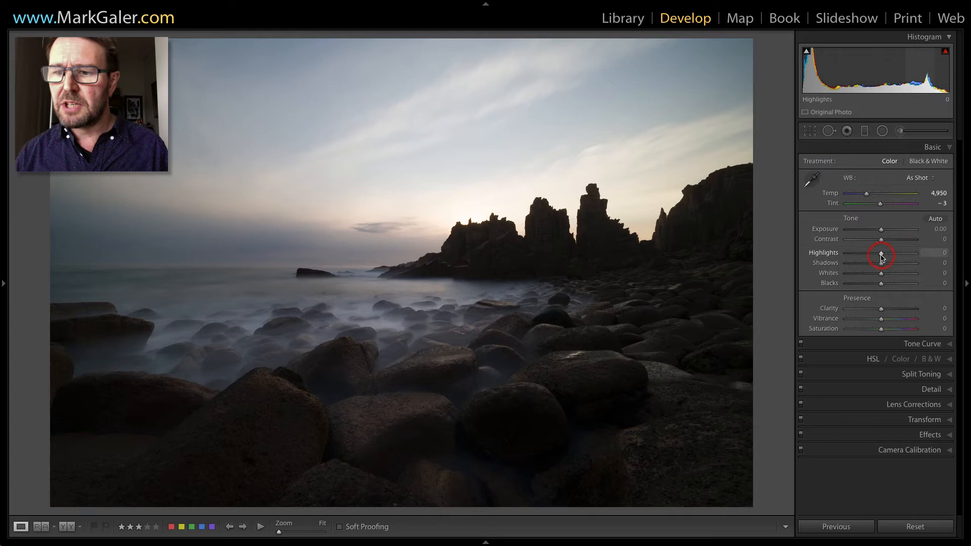
- Set Highlights -95, Shadows +98, Clarity +20, Vibrance +85 and Exposure +0.55 in the Basic panel
{"action": "left_click_drag", "start_coordinate": [898, 251], "coordinate": [859, 251]}
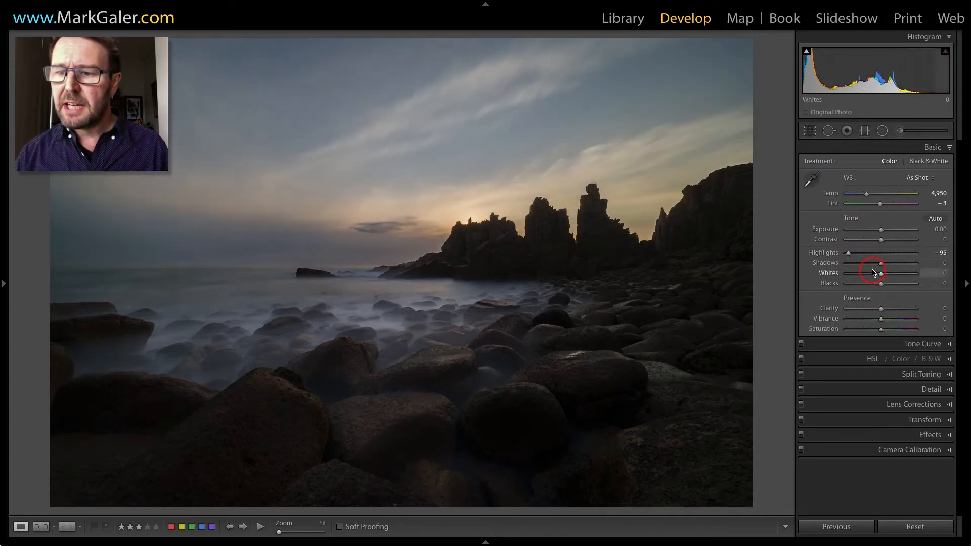
{"action": "left_click_drag", "start_coordinate": [879, 262], "coordinate": [916, 263]}
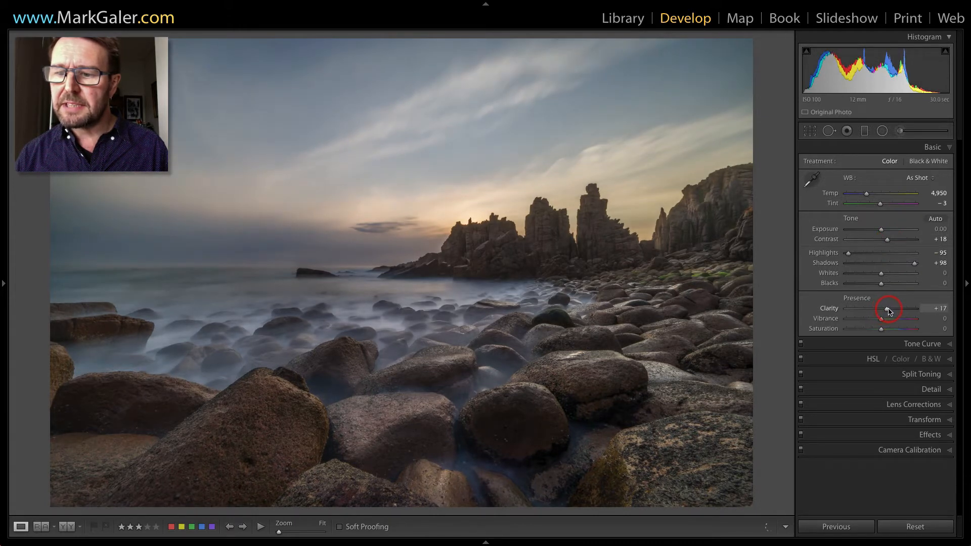
{"action": "left_click_drag", "start_coordinate": [873, 318], "coordinate": [890, 318]}
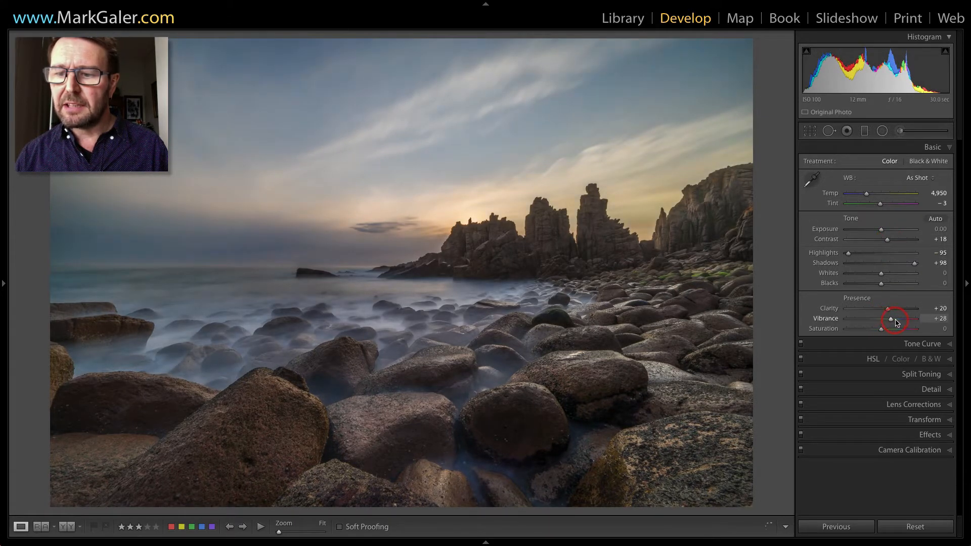
{"action": "left_click_drag", "start_coordinate": [890, 318], "coordinate": [911, 318]}
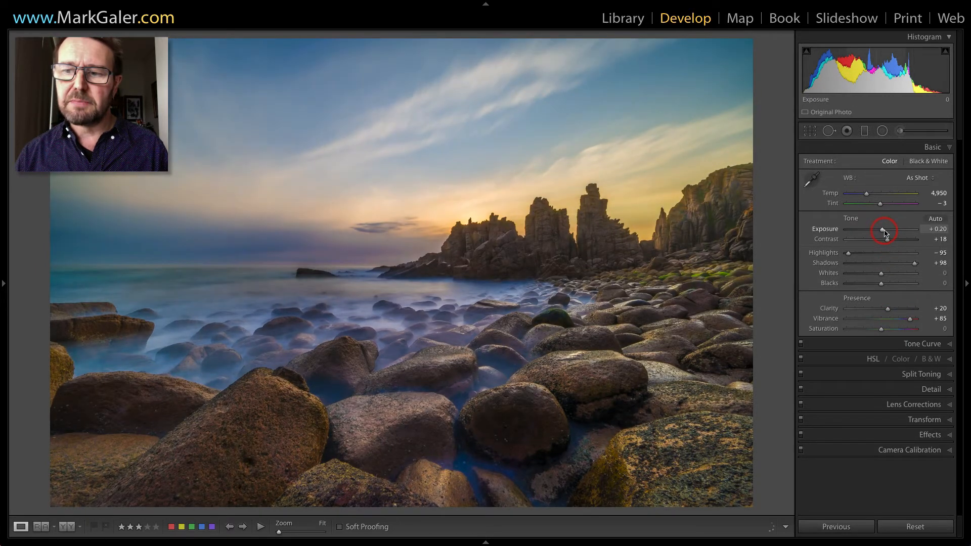
{"action": "left_click_drag", "start_coordinate": [882, 229], "coordinate": [891, 230]}
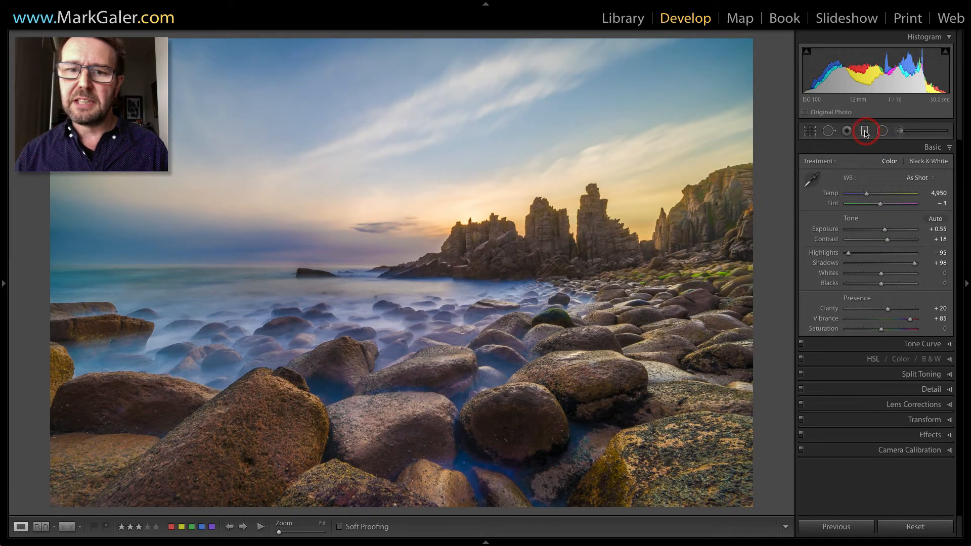
- Add a -1.00 exposure graduated filter dragged from the sky down to the horizon
{"action": "left_click", "coordinate": [864, 130]}
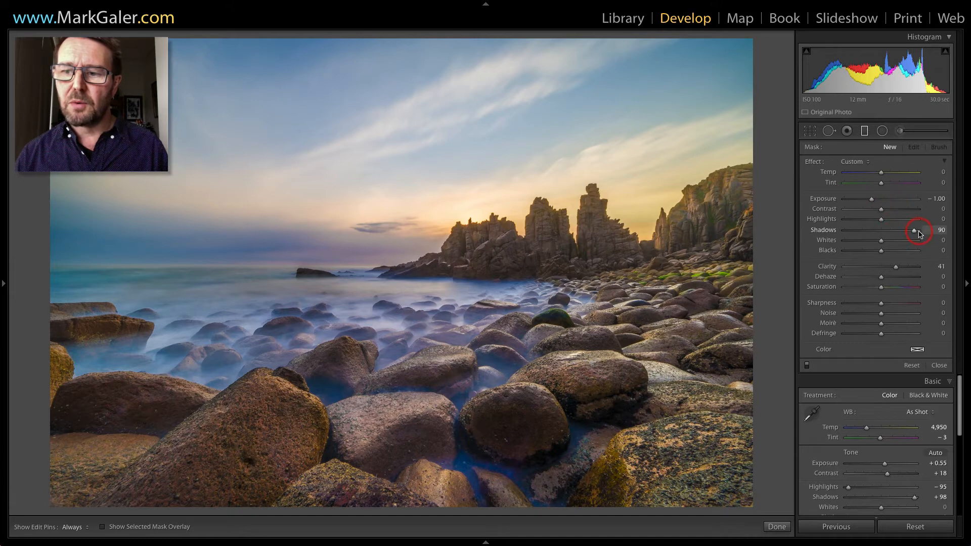
{"action": "mouse_move", "coordinate": [530, 237]}
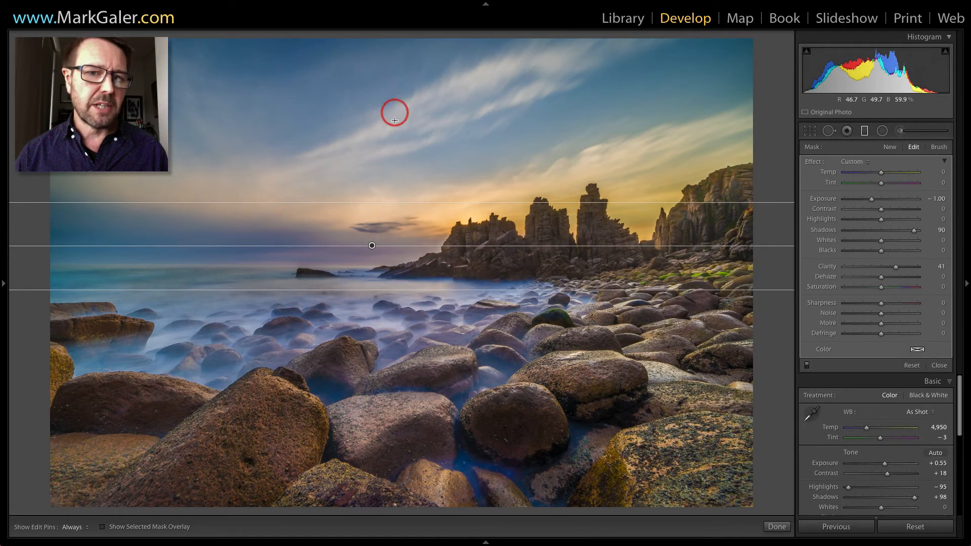
{"action": "left_click_drag", "start_coordinate": [394, 113], "coordinate": [403, 206]}
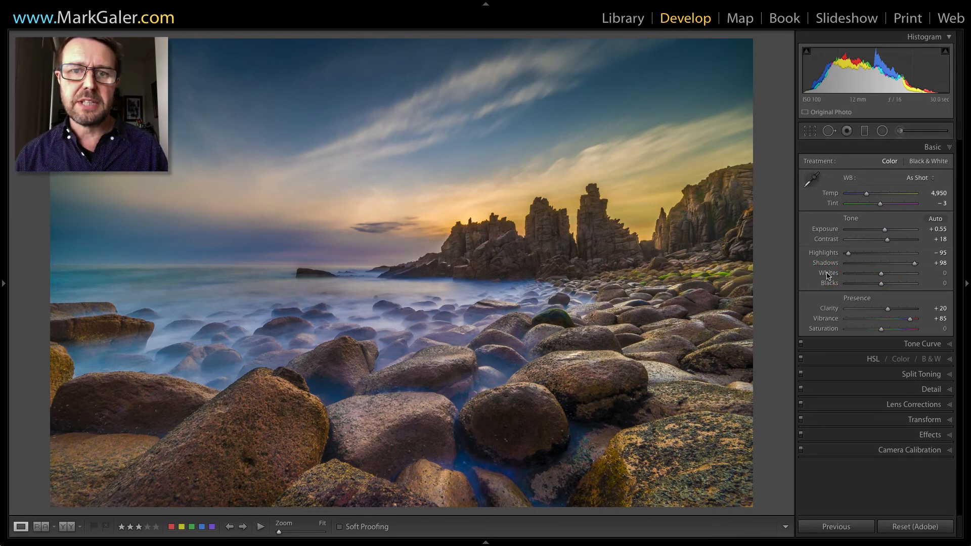
- Set Whites to +30 and Blacks to -16 in the Basic panel
{"action": "left_click_drag", "start_coordinate": [897, 273], "coordinate": [915, 273]}
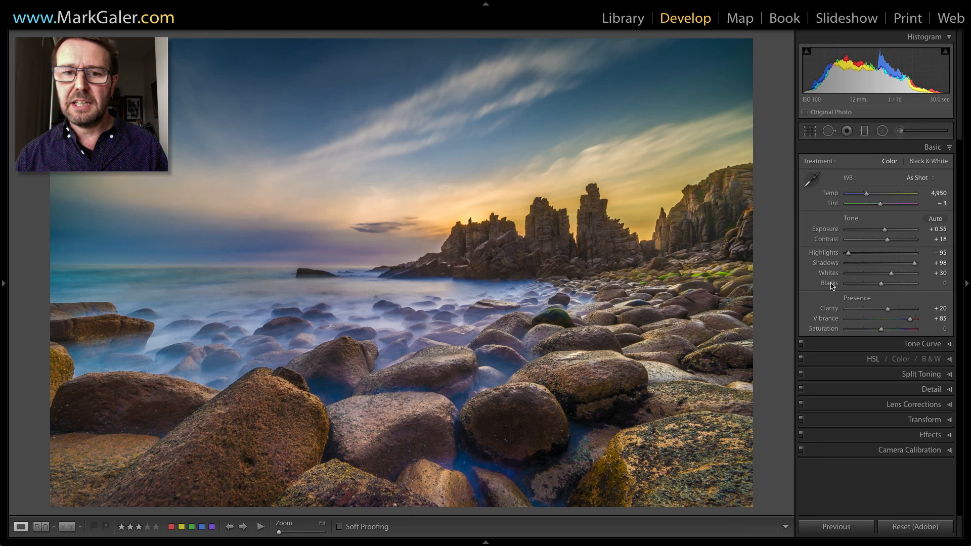
{"action": "left_click_drag", "start_coordinate": [883, 283], "coordinate": [867, 283]}
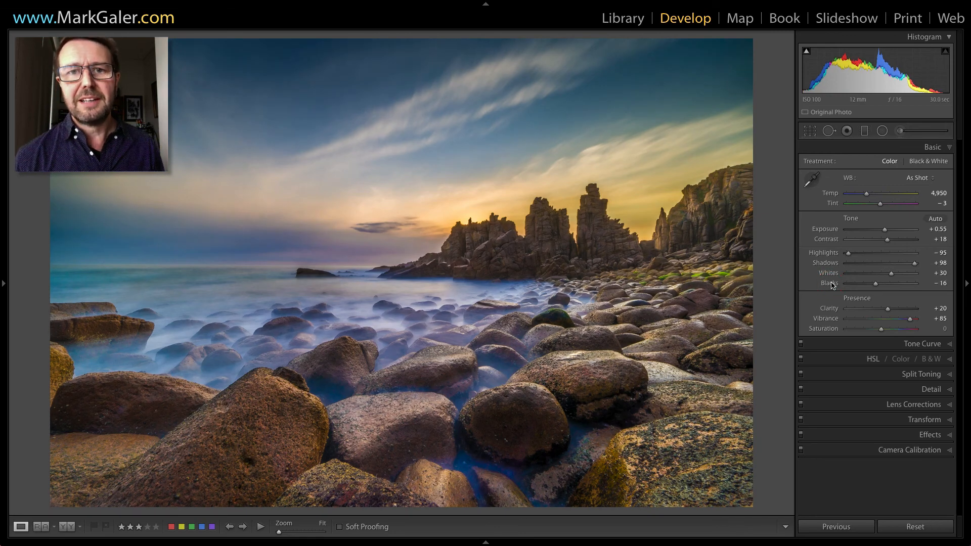